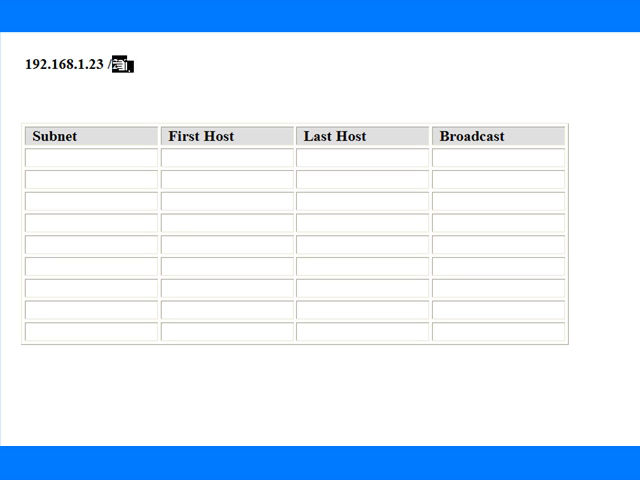
# Append '26 bits' to the address heading and begin a '255.255.255' mask line beneath it.
pyautogui.write('26')
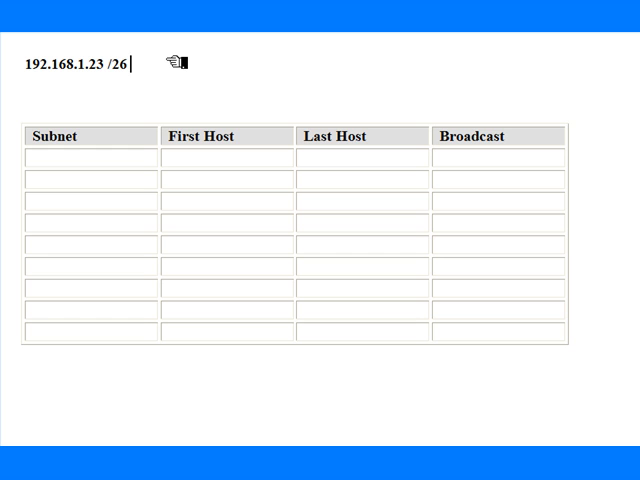
pyautogui.write('bits')
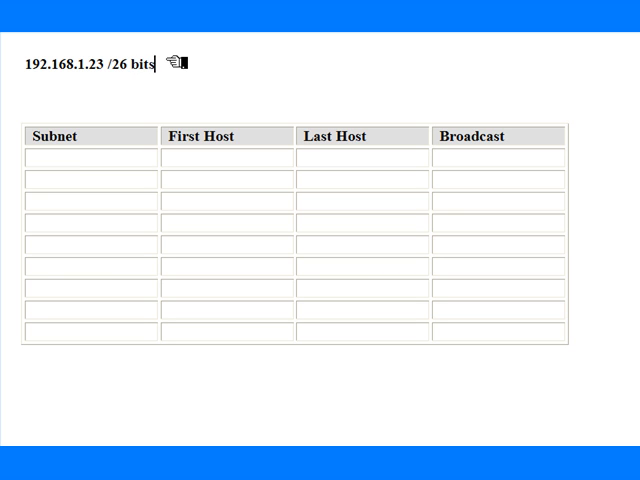
pyautogui.moveTo(222, 94)
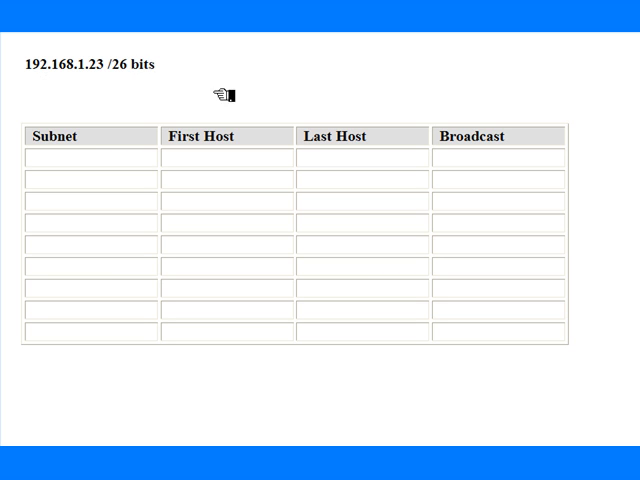
pyautogui.write('255')
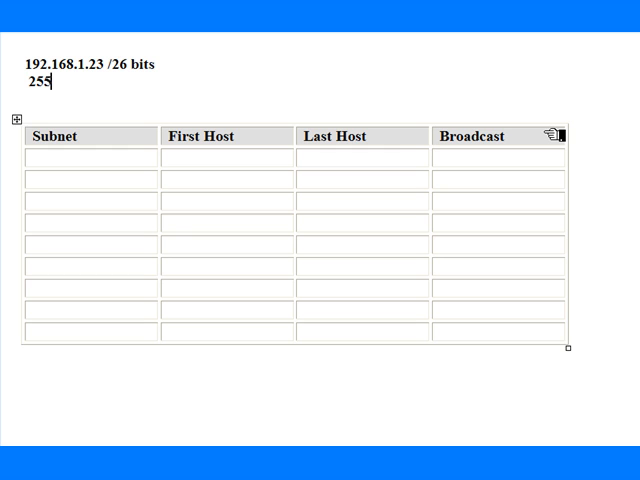
pyautogui.write('.255.255')
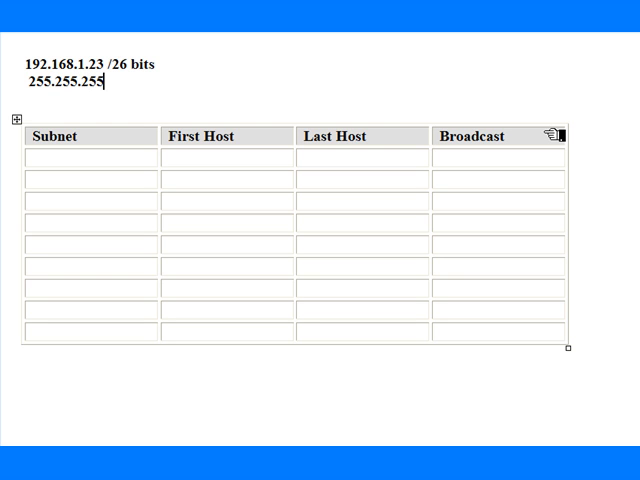
pyautogui.write('=')
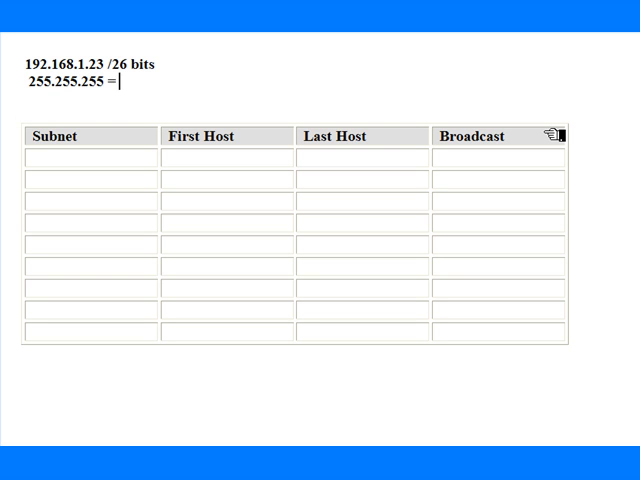
pyautogui.write('24 bits')
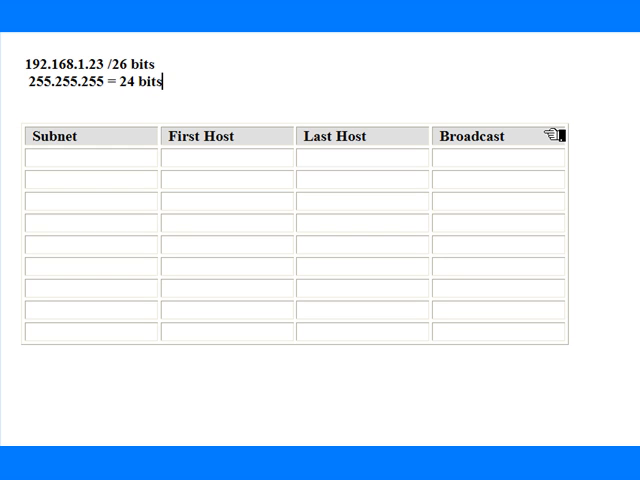
pyautogui.press('BackSpace')
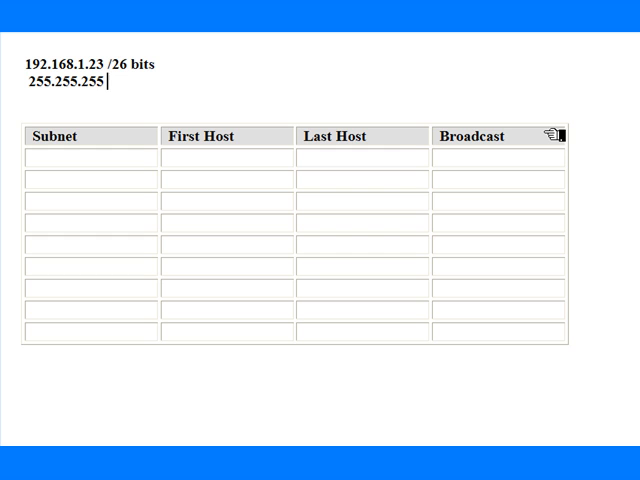
# Extend the mask to 255.255.255.192, discarding a temporary '= 26 bits' note.
pyautogui.write('?')
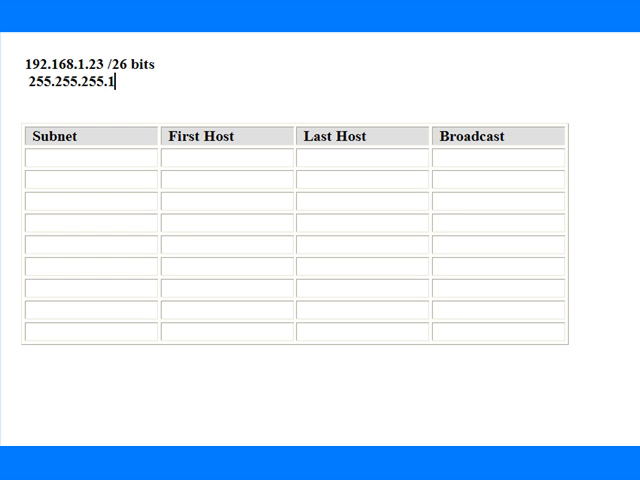
pyautogui.write('92')
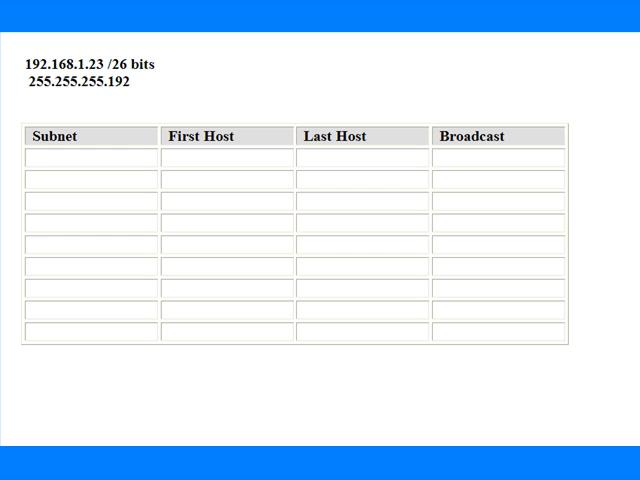
pyautogui.write('= 26')
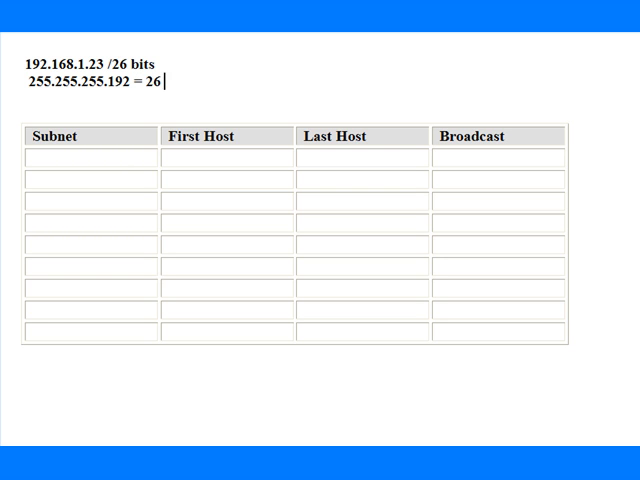
pyautogui.write('bits')
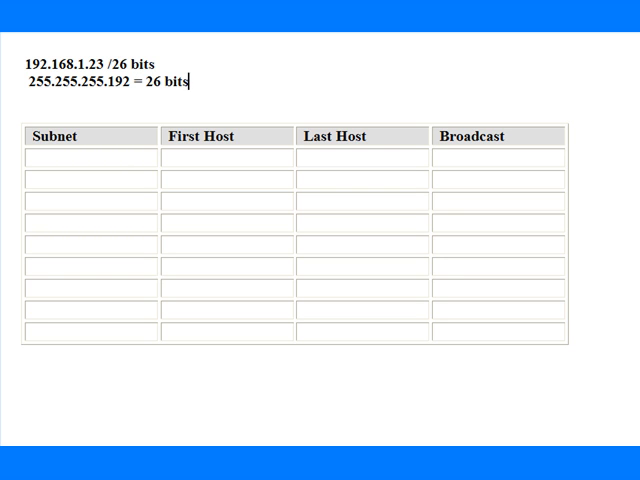
pyautogui.press('BackSpace')
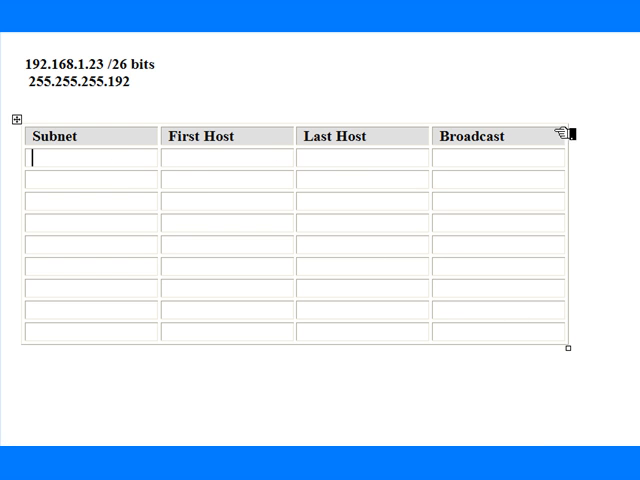
# Fill the Subnet column with 192.168.1.0, 192.168.1.64, 192.168.1.128 and 192.168.1.192.
pyautogui.write('192.168.1')
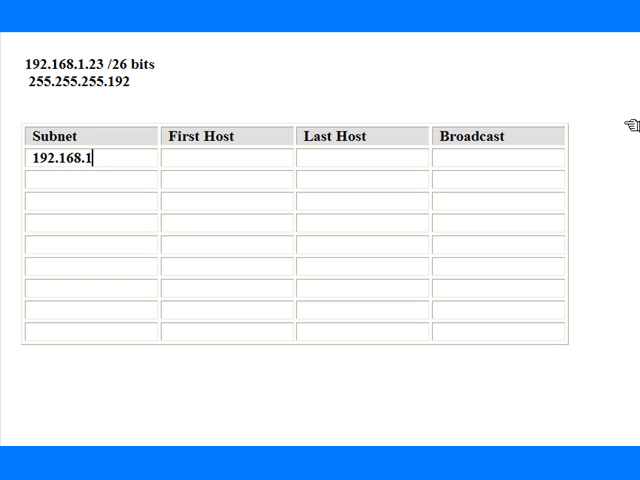
pyautogui.write('0')
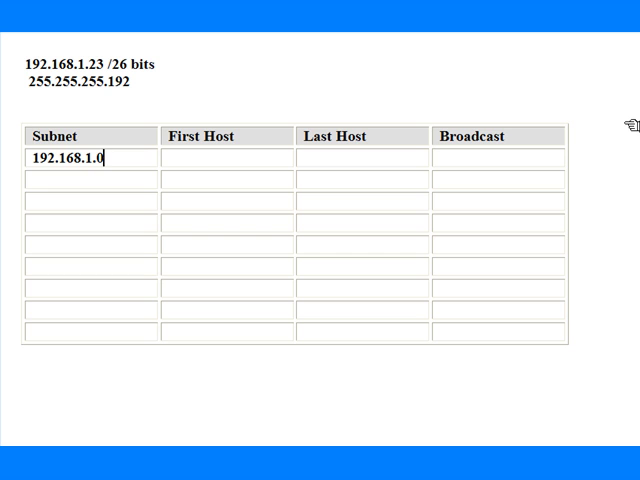
pyautogui.write('192.168.1.')
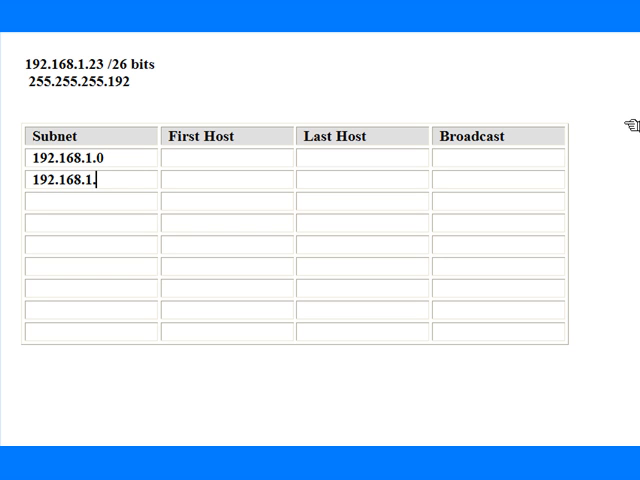
pyautogui.write('64')
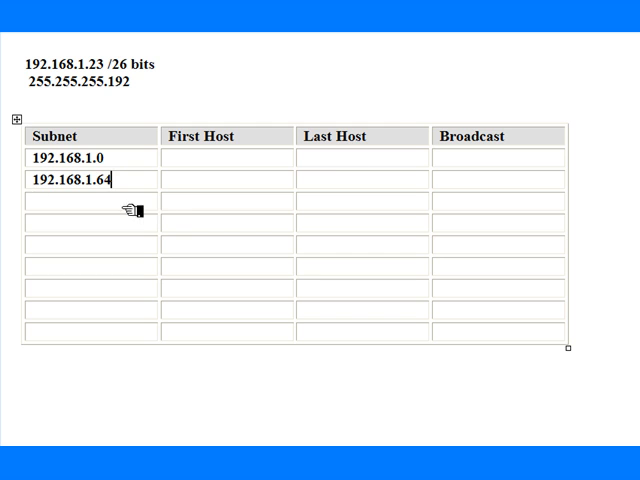
pyautogui.write('192.168.1.128')
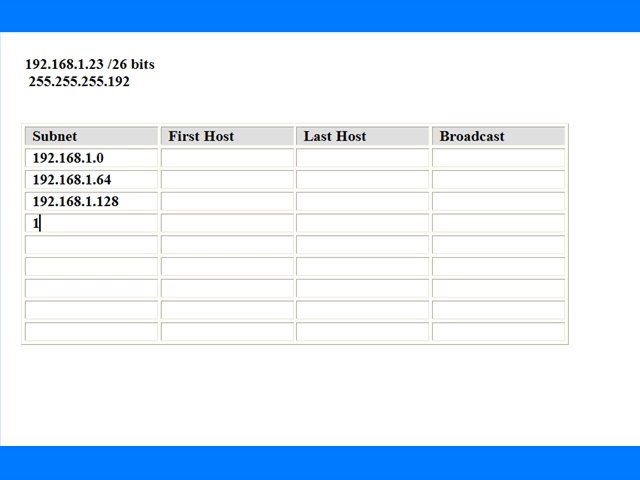
pyautogui.write('92.168.1')
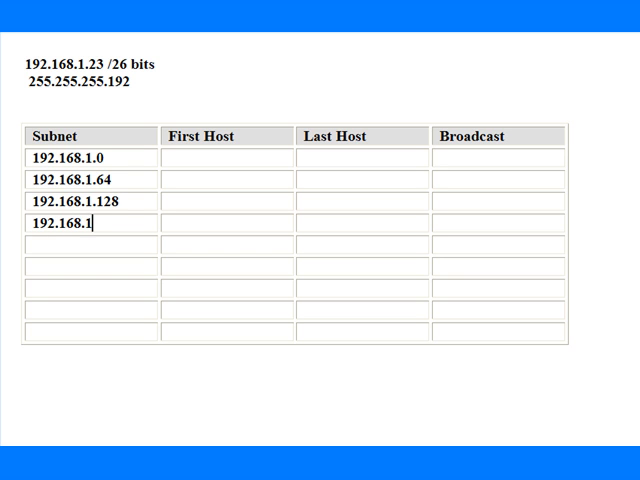
pyautogui.write('92')
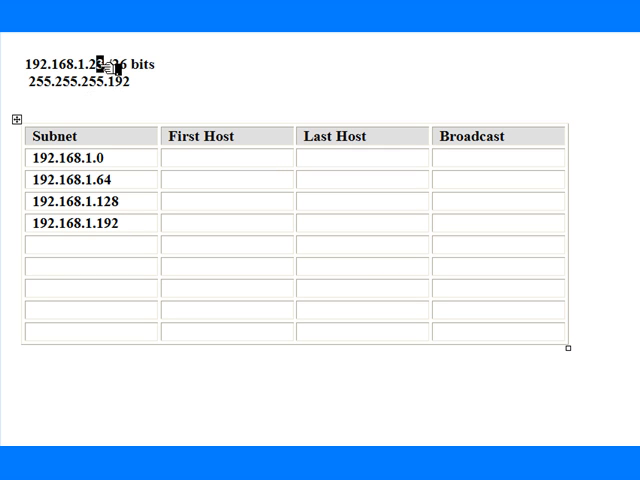
pyautogui.moveTo(105, 158)
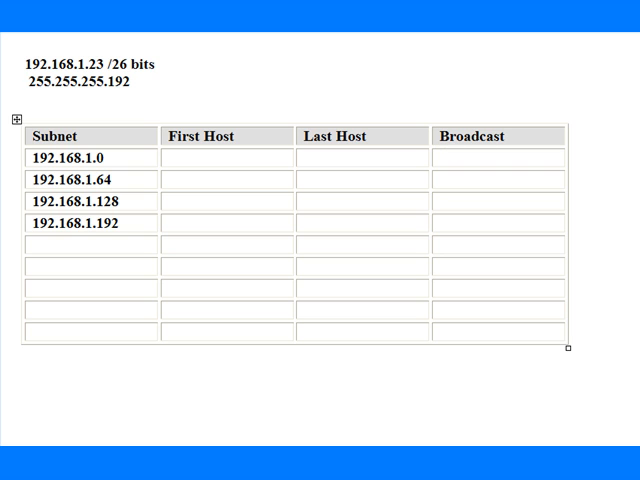
# Write 'Answer = 192.168.1.0' on a new line under the mask.
pyautogui.write('Answer')
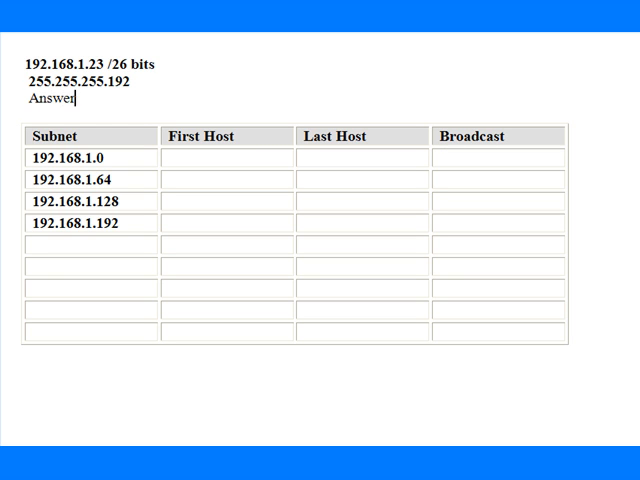
pyautogui.write('= 192.168.1.0')
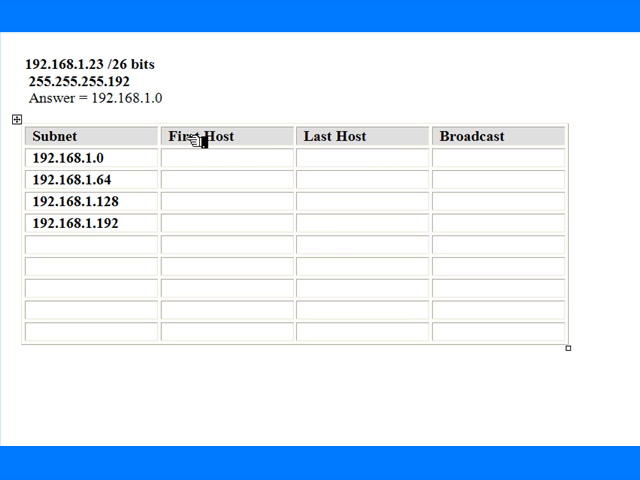
pyautogui.doubleClick(198, 136)
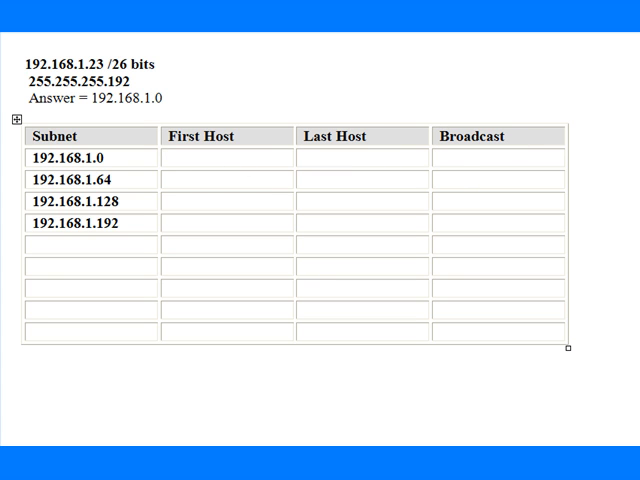
# Enter First Host 192.168.1.1, Broadcast 192.168.1.63 and Last Host 192.168.1.62 in row one.
pyautogui.write('192.1')
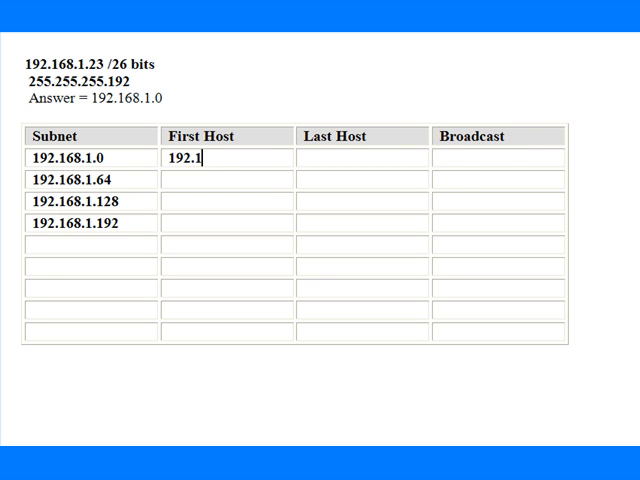
pyautogui.write('68.1.')
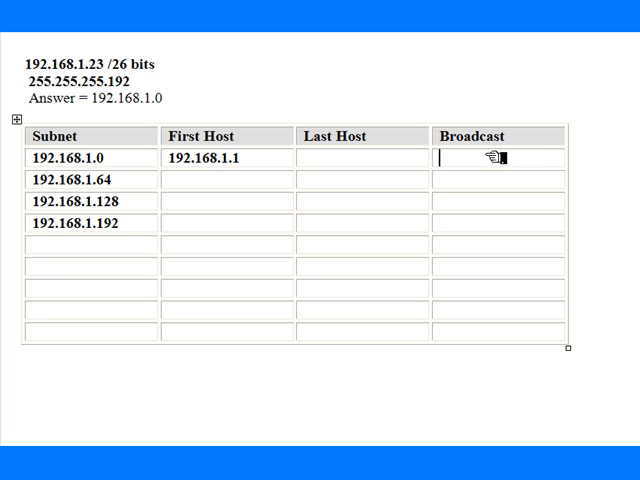
pyautogui.write('192.168.1.')
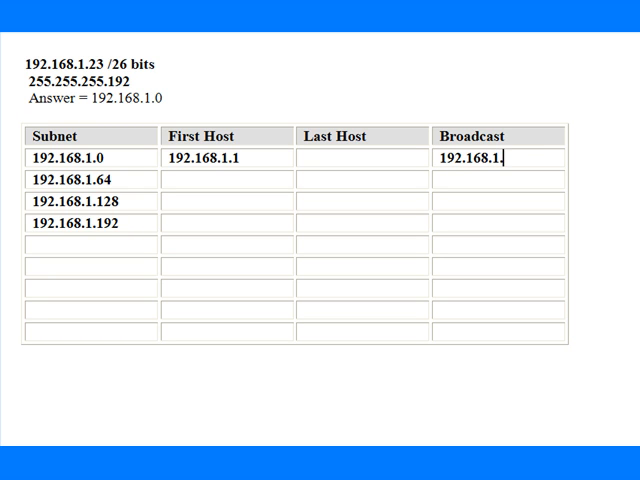
pyautogui.write('63')
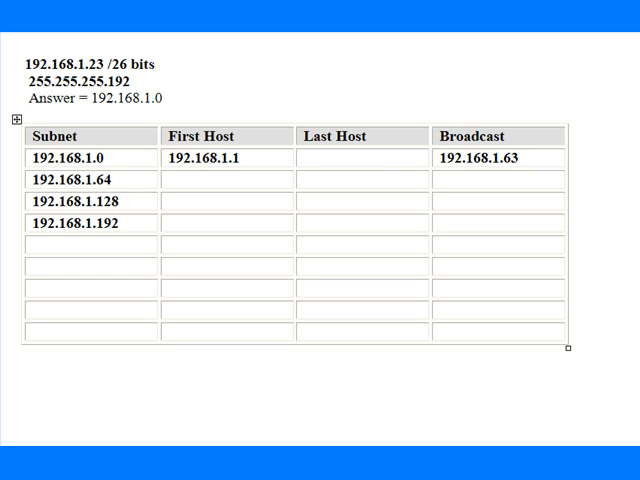
pyautogui.write('192.168.')
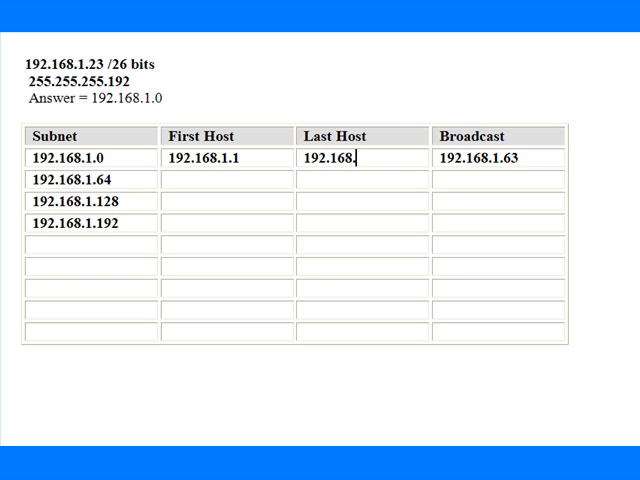
pyautogui.write('62')
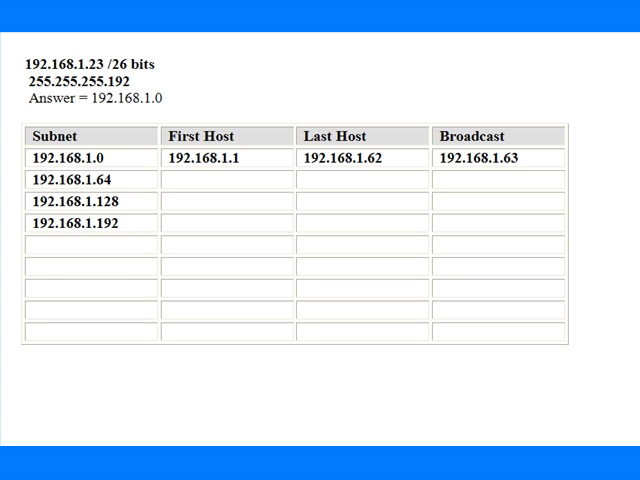